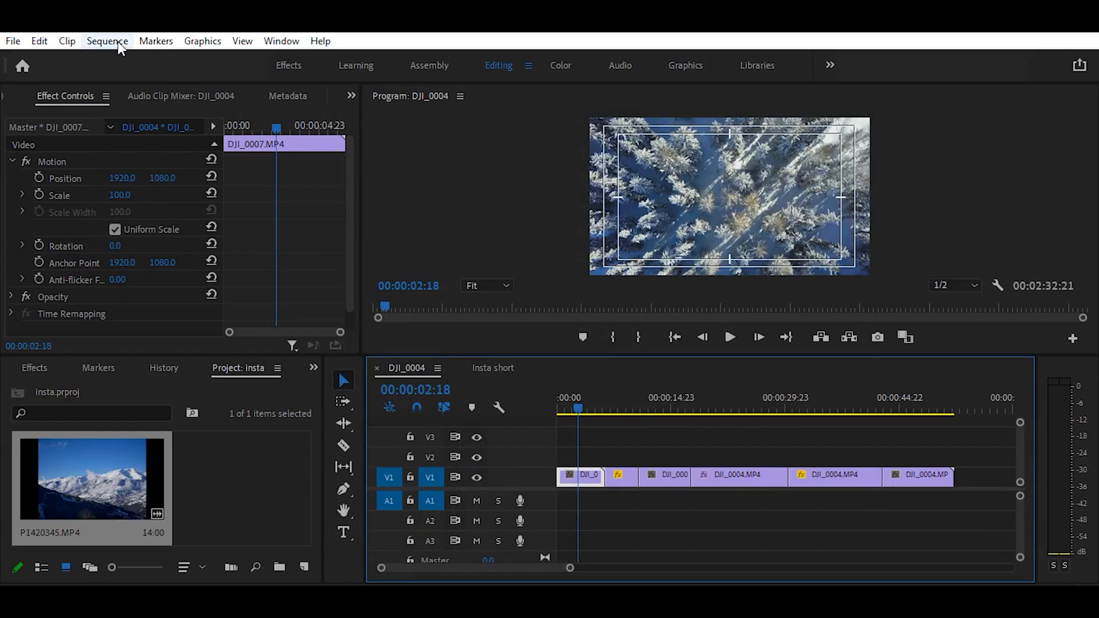
# Step: Change the DJI_0004 sequence frame size to 1080 wide by 1920 tall
pyautogui.click(107, 40)
pyautogui.write('1080')
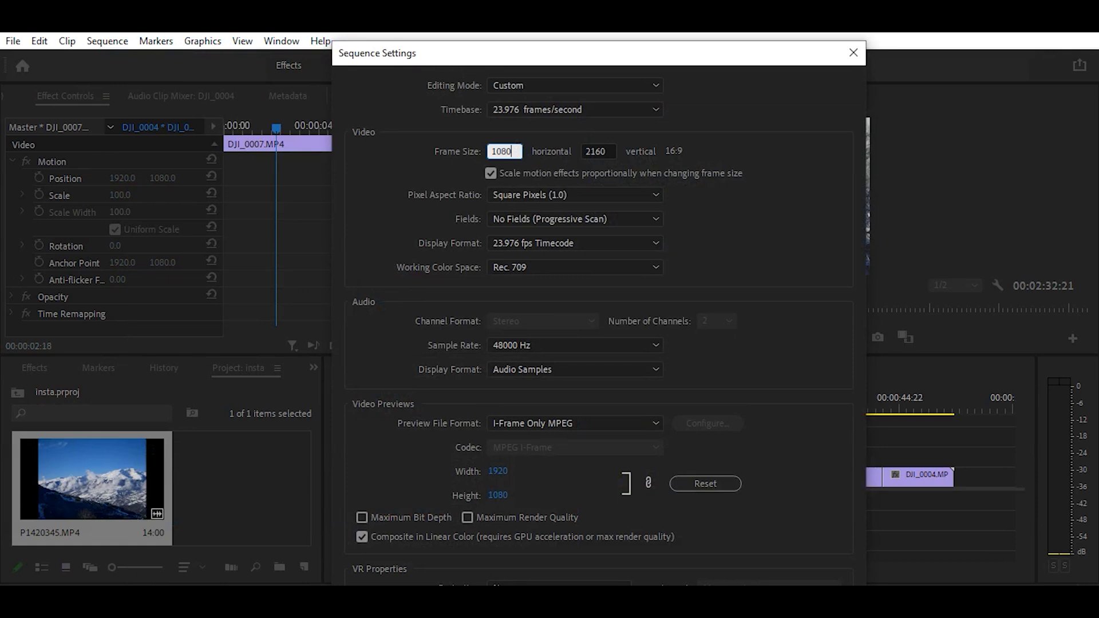
pyautogui.write('19')
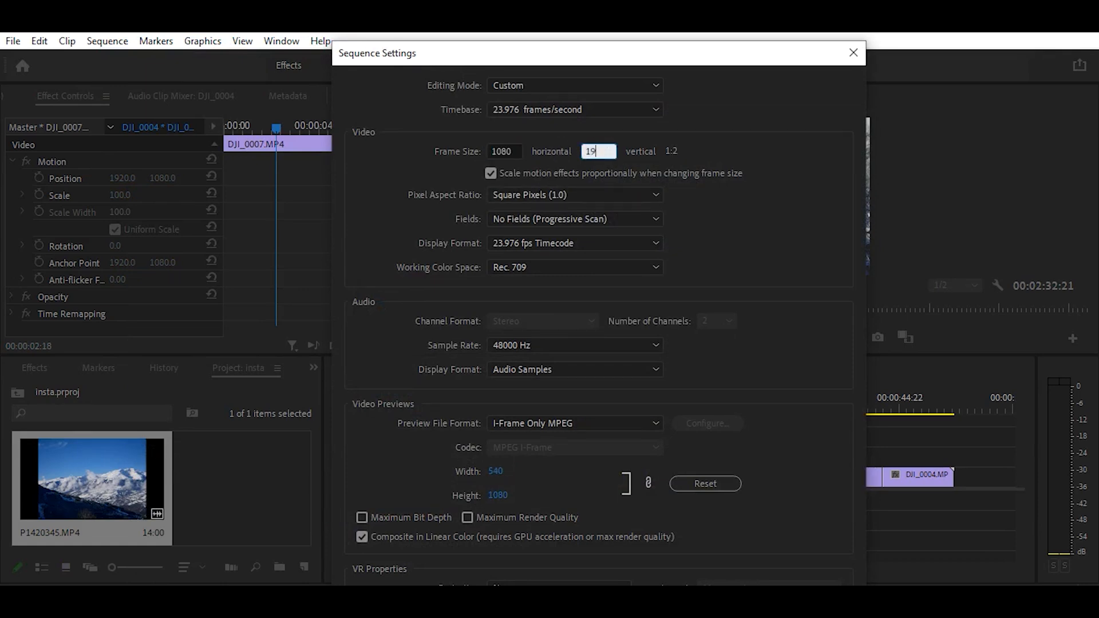
pyautogui.click(853, 52)
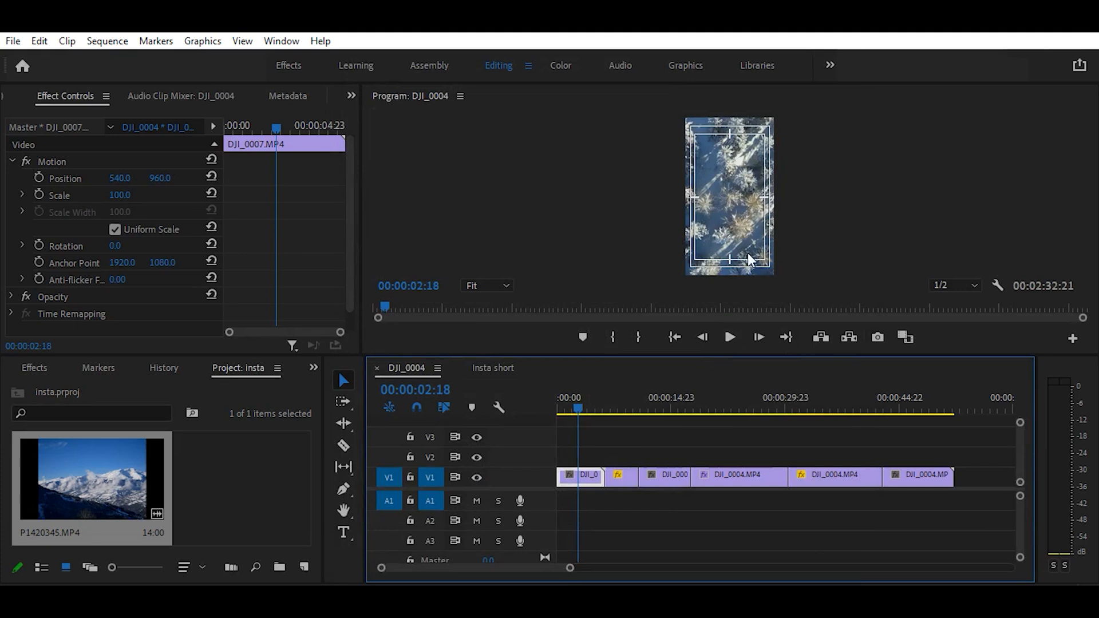
# Step: Adjust the DJI_0001 clip's Position X so the skier sits in the vertical frame
pyautogui.click(621, 404)
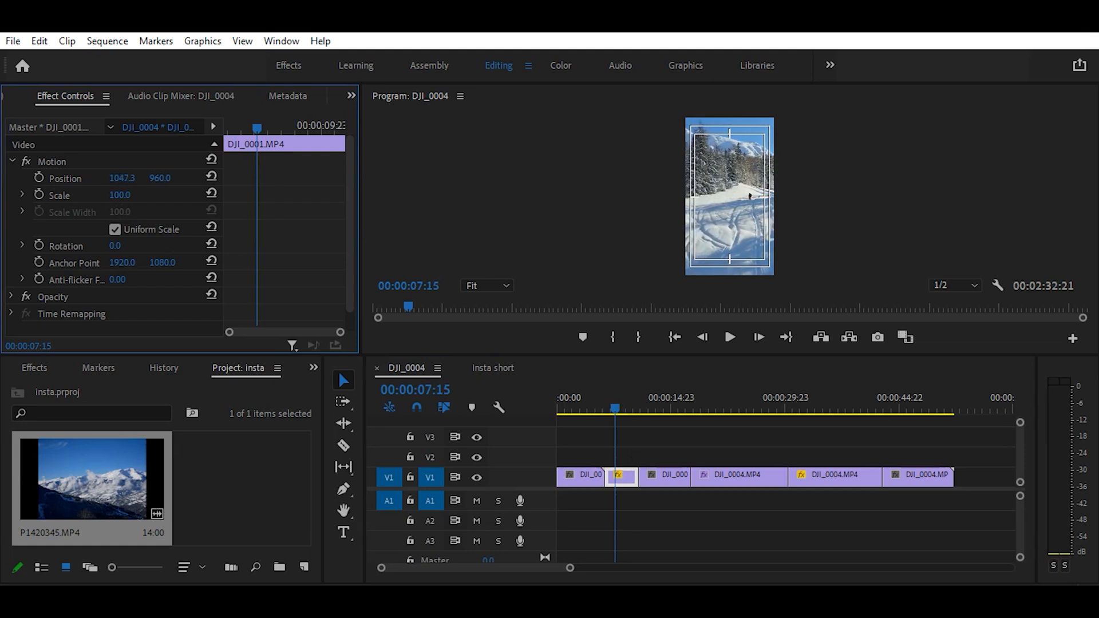
pyautogui.click(730, 337)
pyautogui.write('auto')
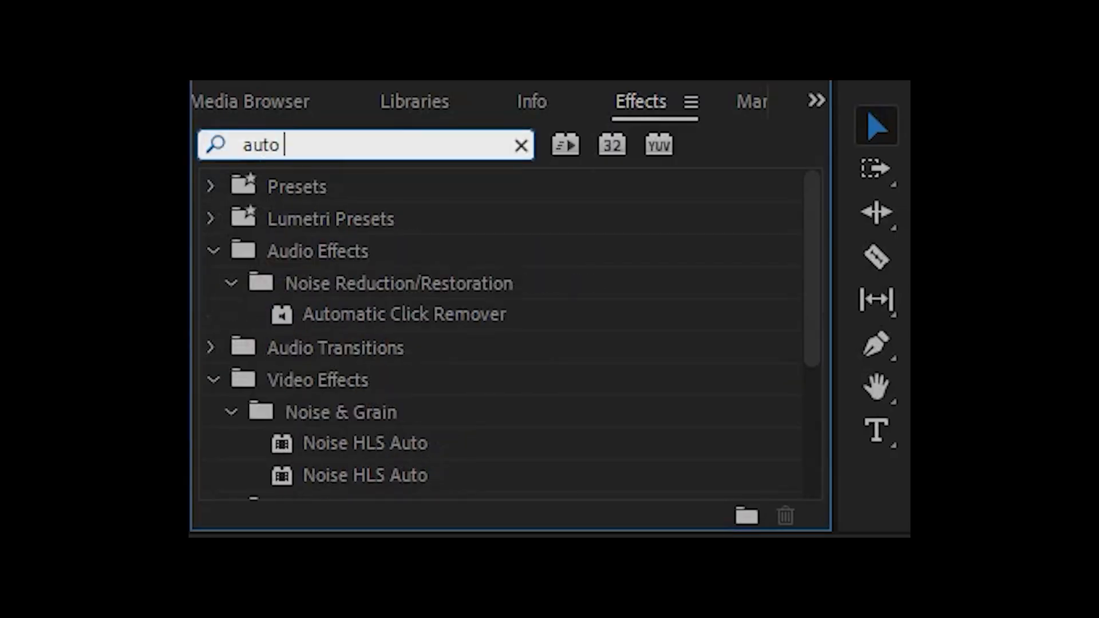
# Step: Search Effects for 'reframe', then open Export Settings for the DJI_0004 sequence
pyautogui.write('reframe')
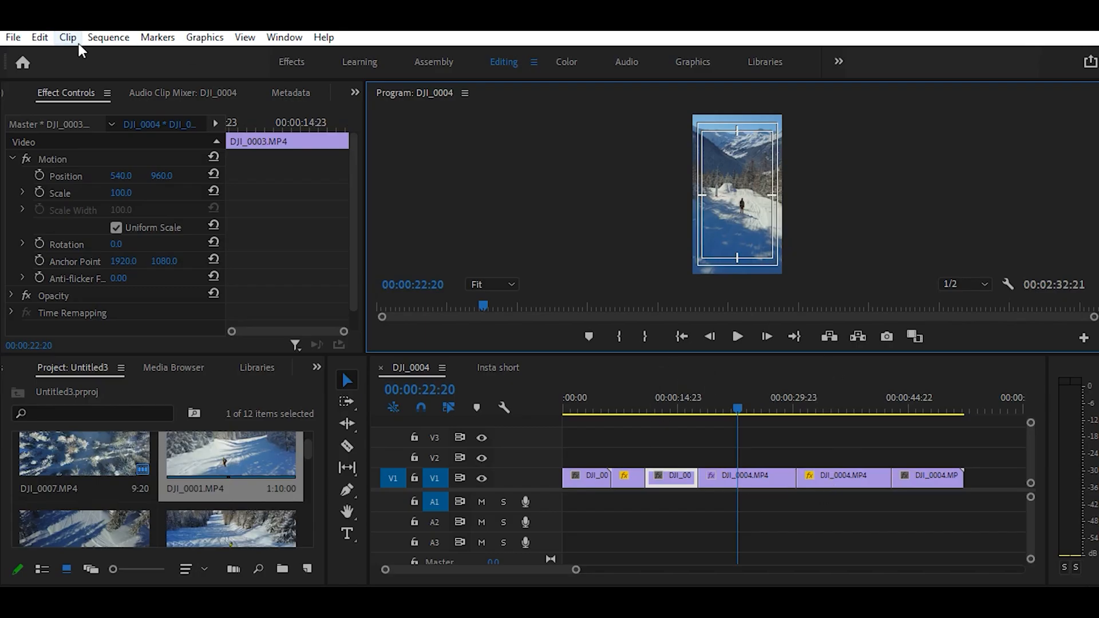
pyautogui.click(13, 36)
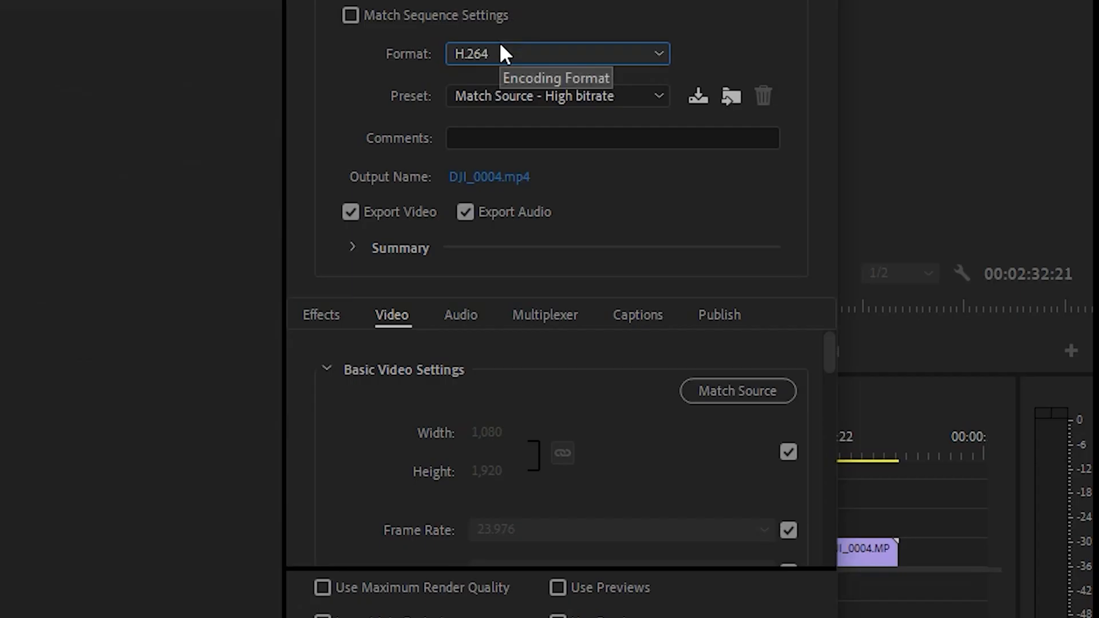
pyautogui.moveTo(537, 233)
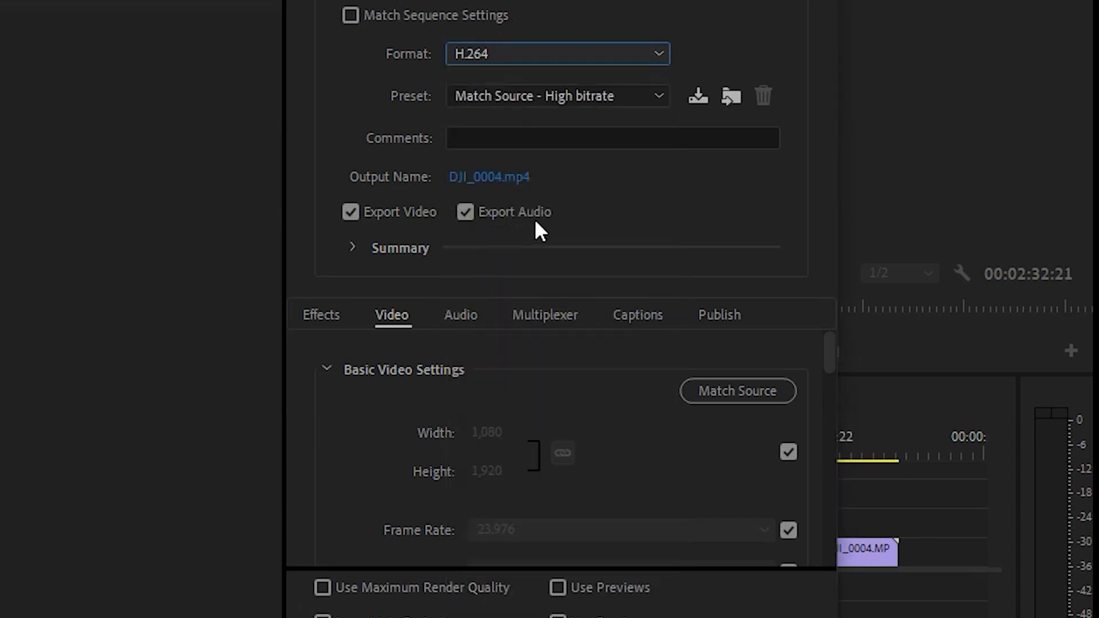
pyautogui.moveTo(678, 201)
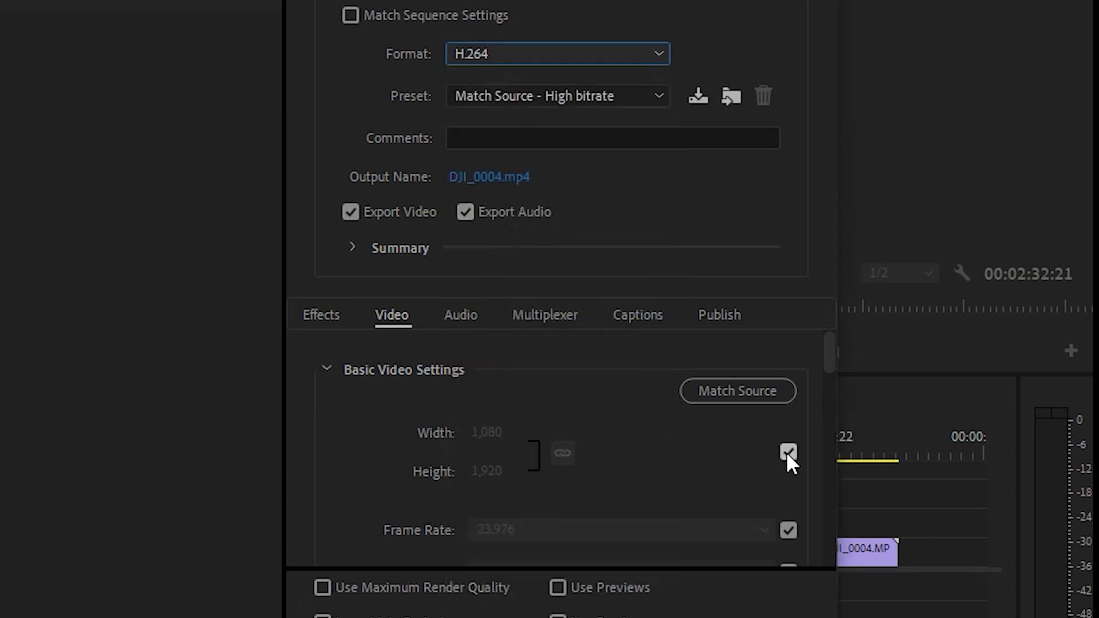
# Step: Toggle source frame-size matching off and back on, then enable Render at Maximum Depth
pyautogui.click(789, 452)
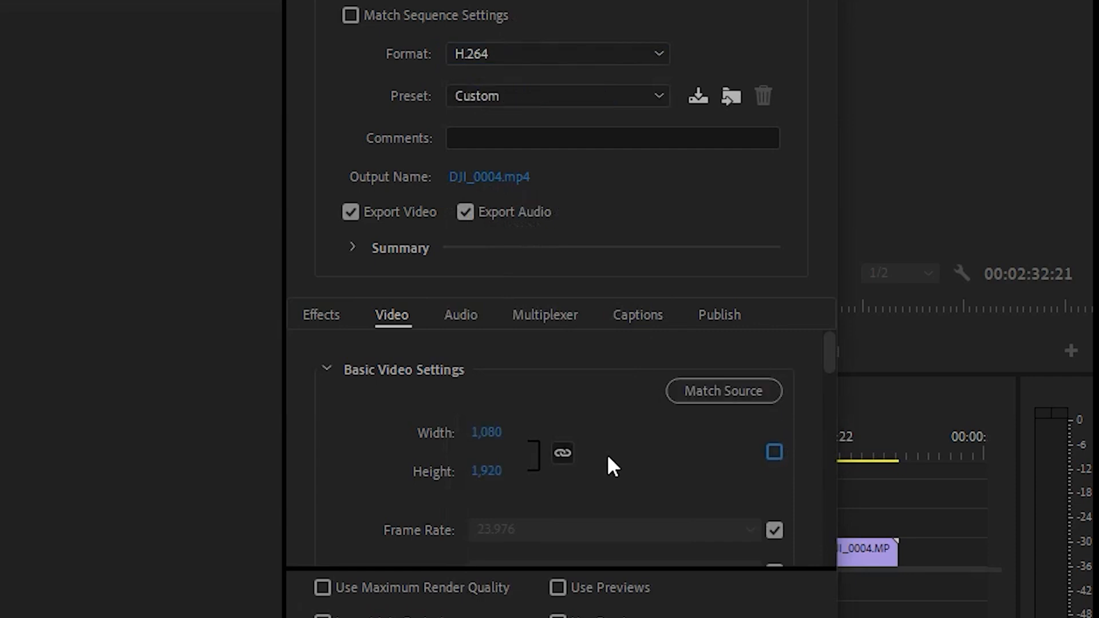
pyautogui.moveTo(509, 496)
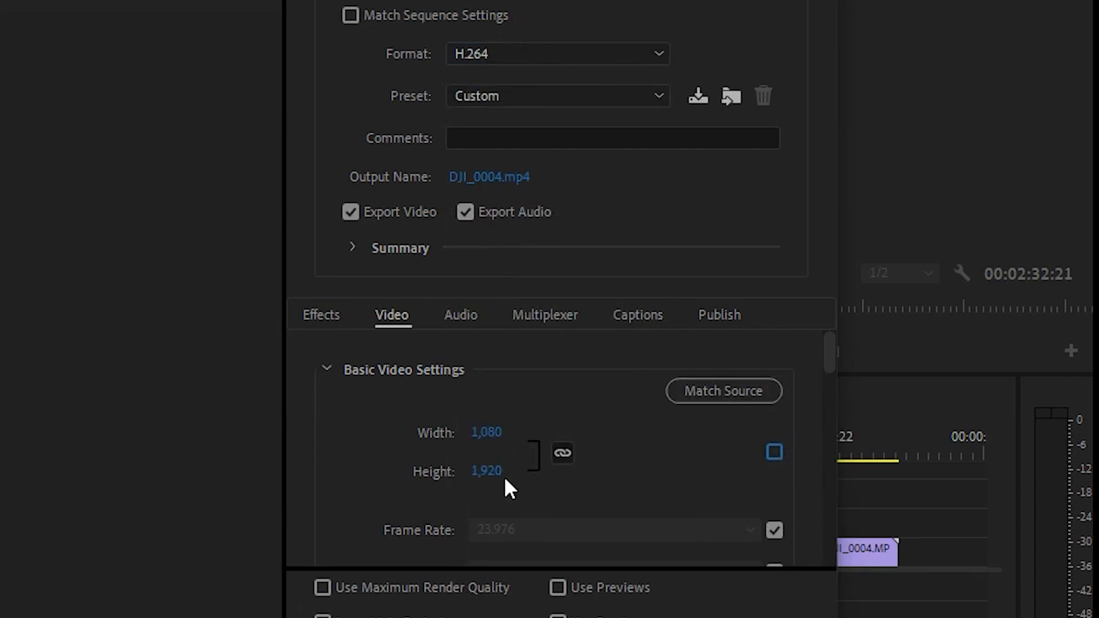
pyautogui.click(773, 452)
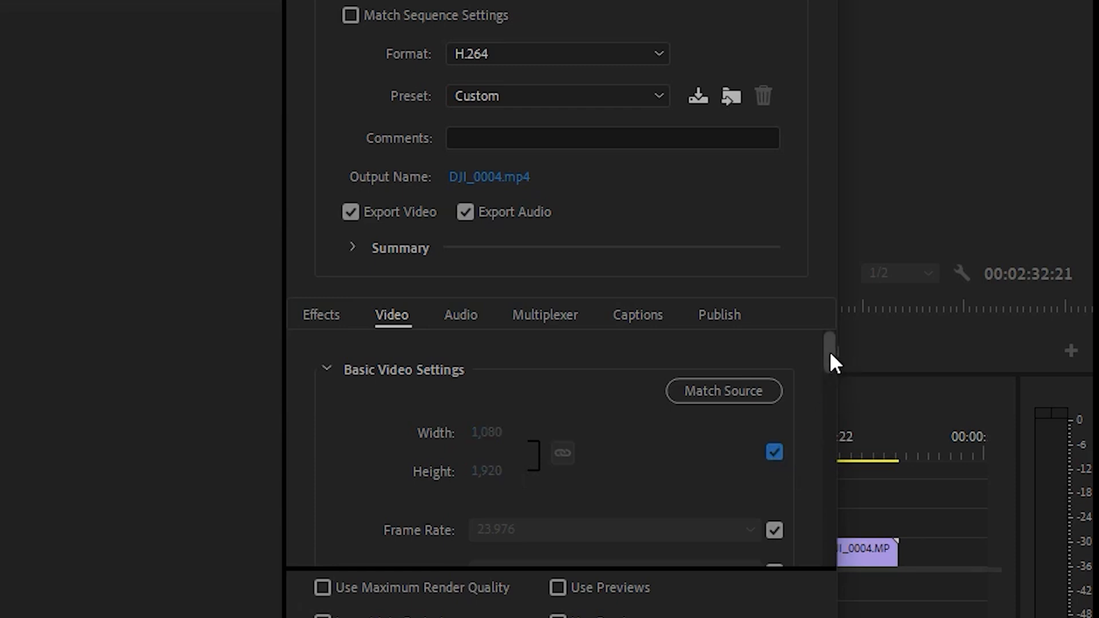
pyautogui.scroll(-3)
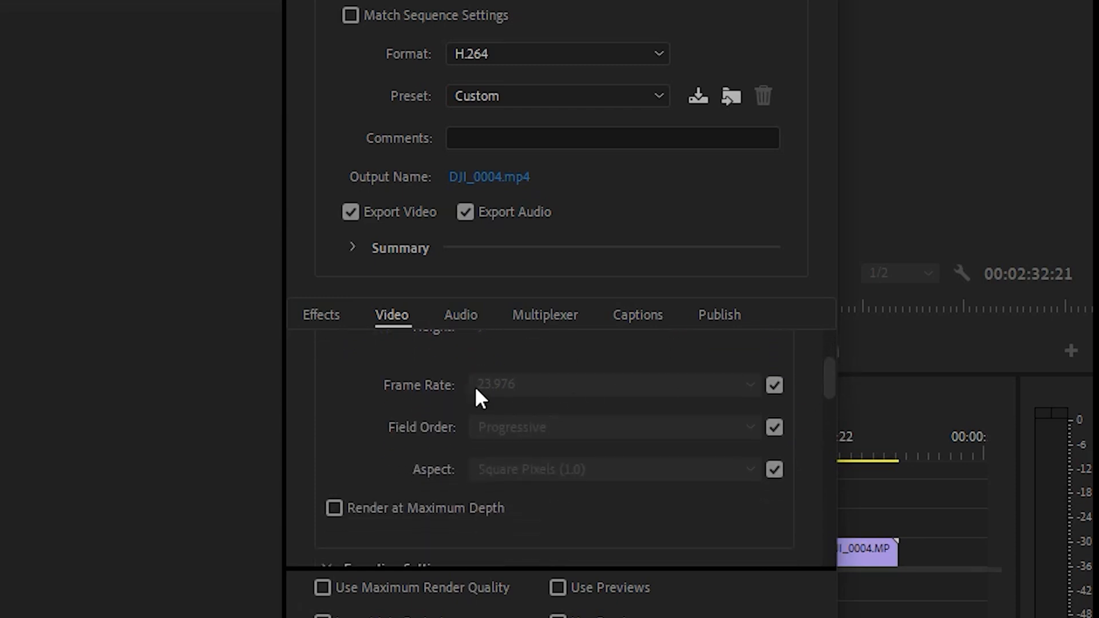
pyautogui.moveTo(809, 407)
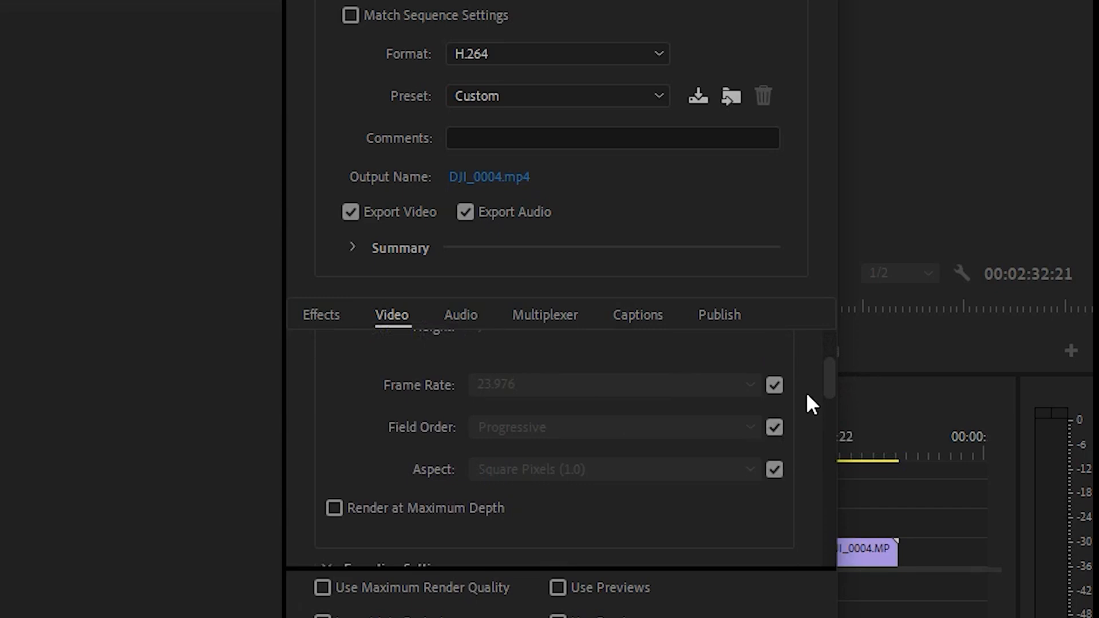
pyautogui.scroll(-3)
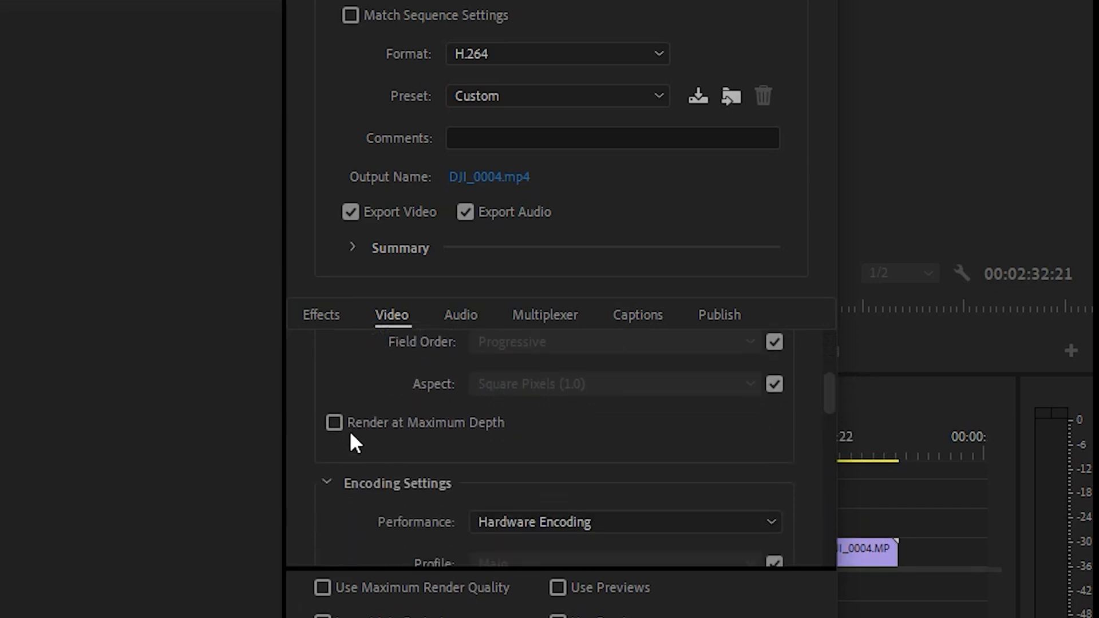
pyautogui.click(334, 423)
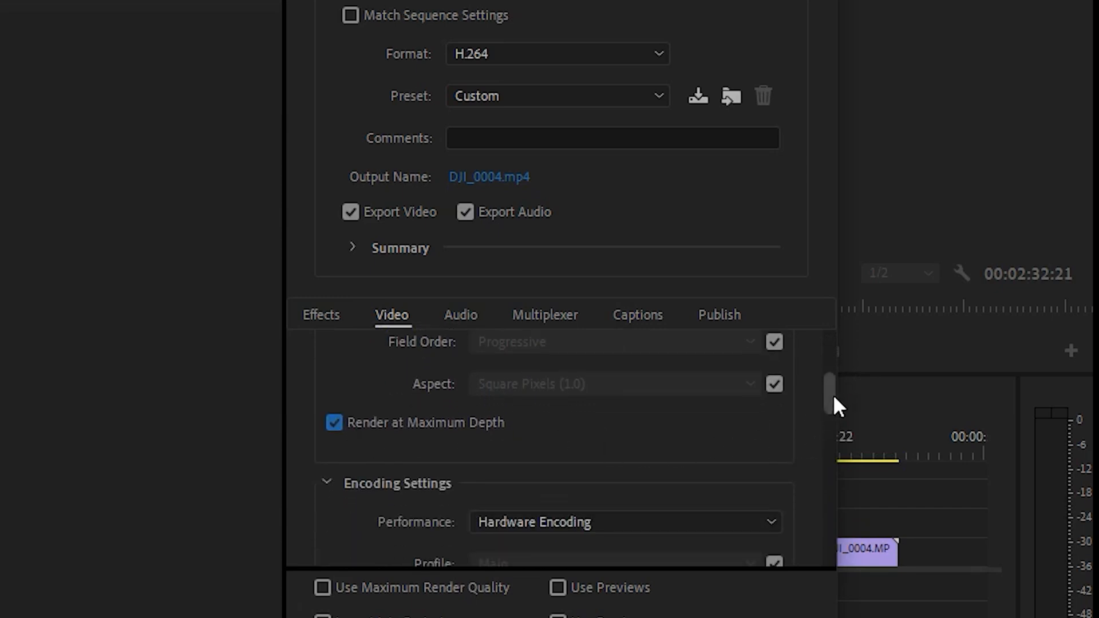
pyautogui.scroll(-3)
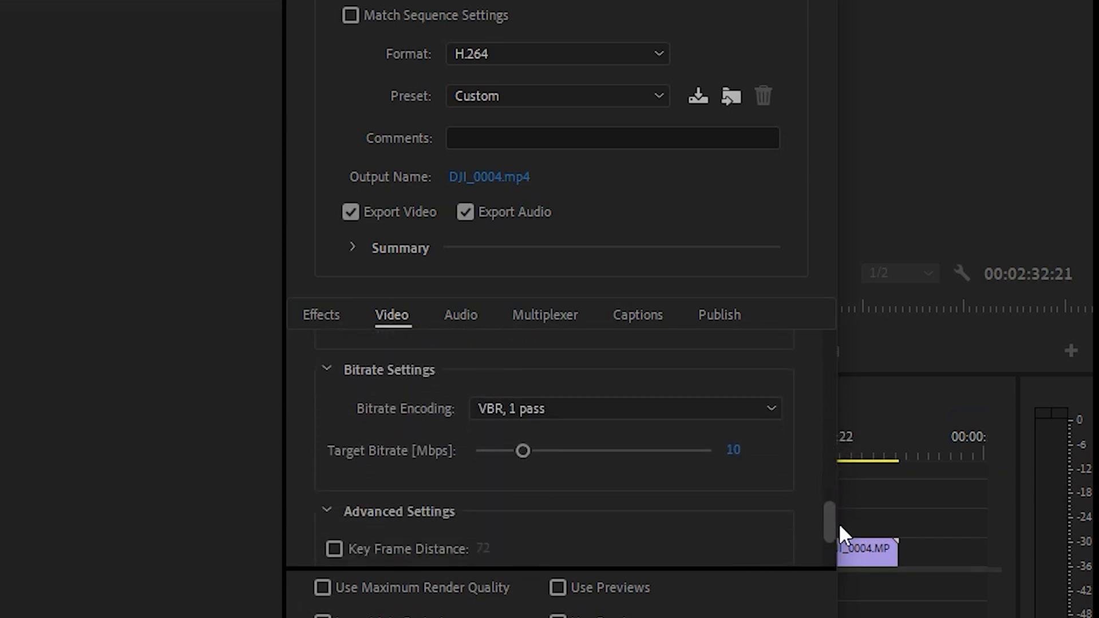
# Step: Set bitrate encoding to VBR 2-pass, 3.5 Mbps target and 4 Mbps maximum
pyautogui.click(626, 409)
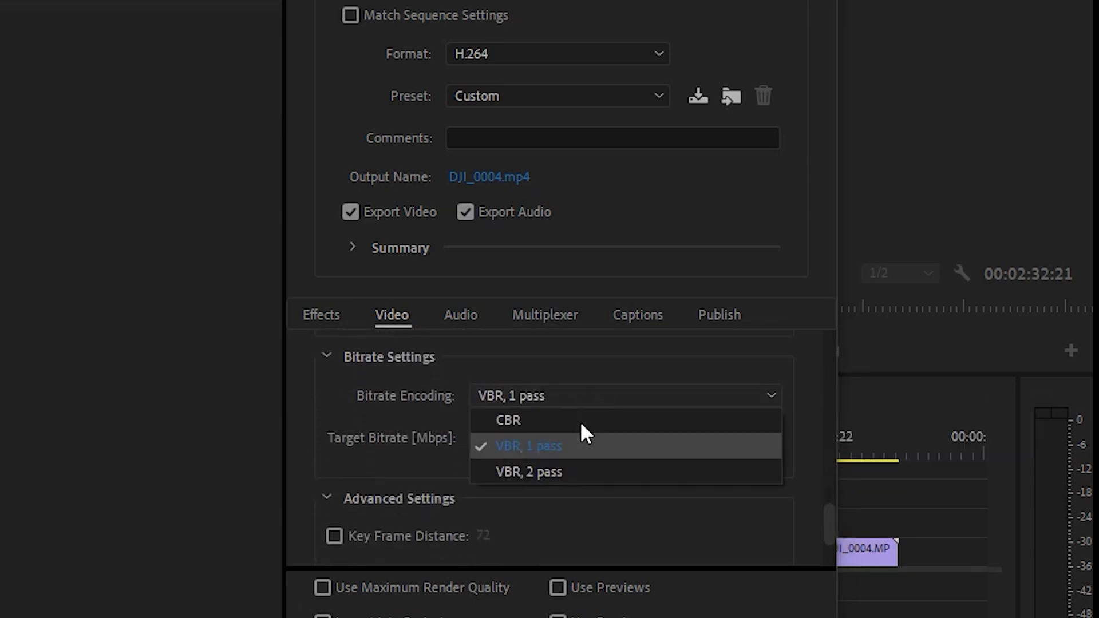
pyautogui.click(529, 472)
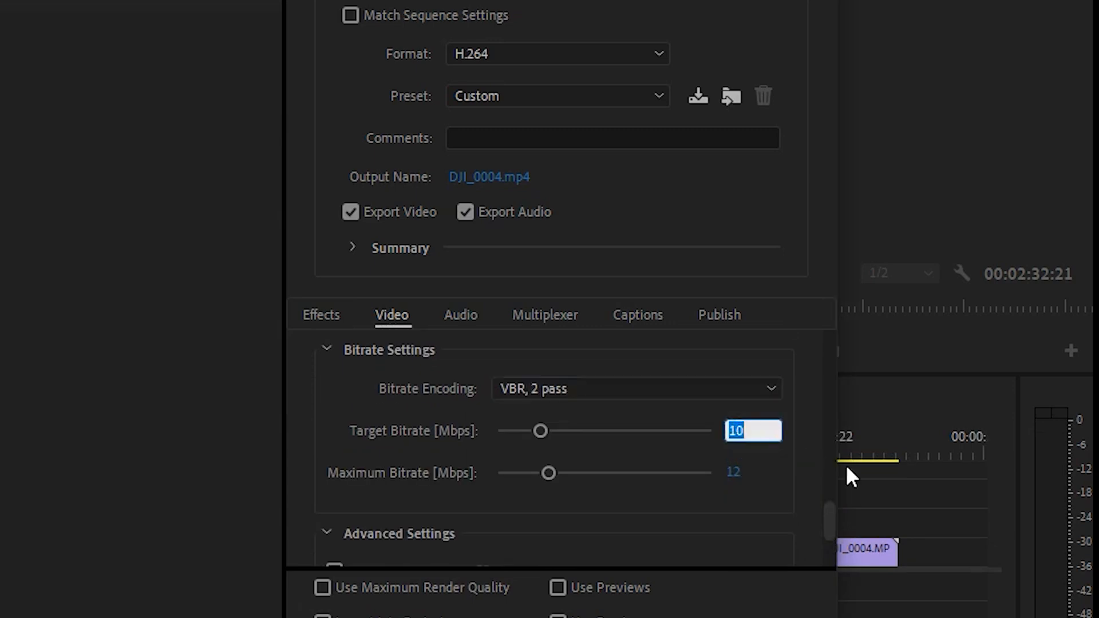
pyautogui.write('3.5')
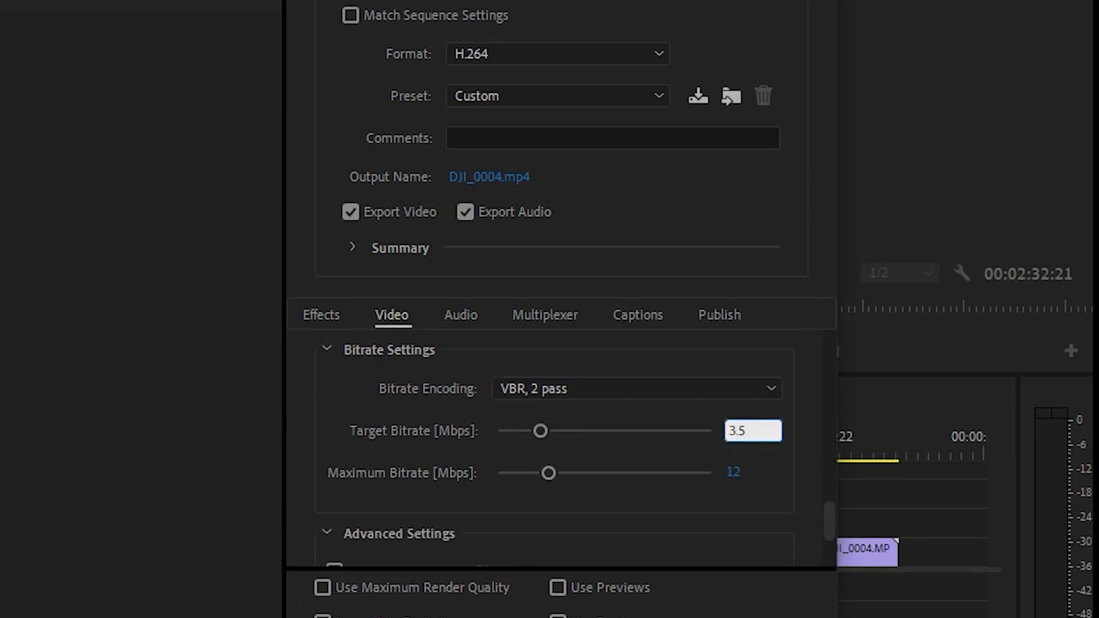
pyautogui.click(734, 472)
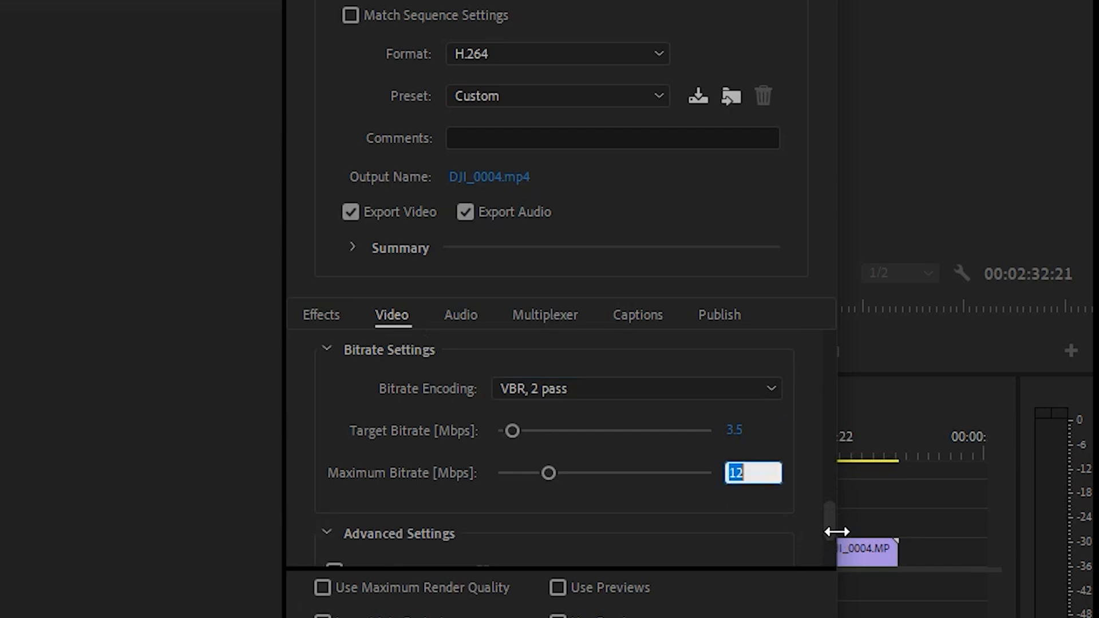
pyautogui.write('4')
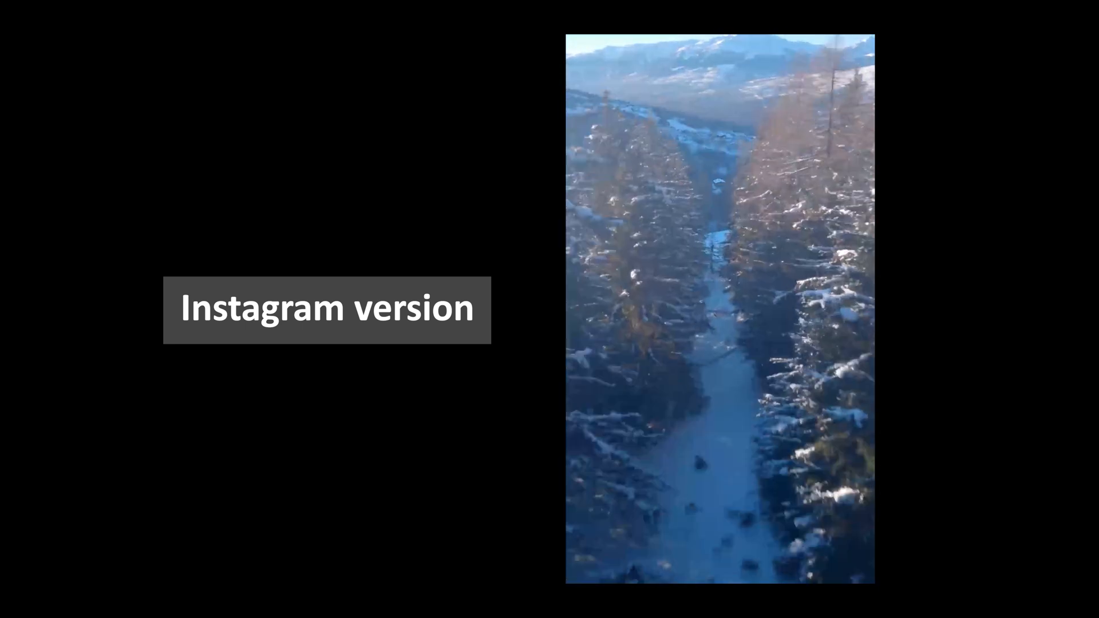
pyautogui.click(16, 37)
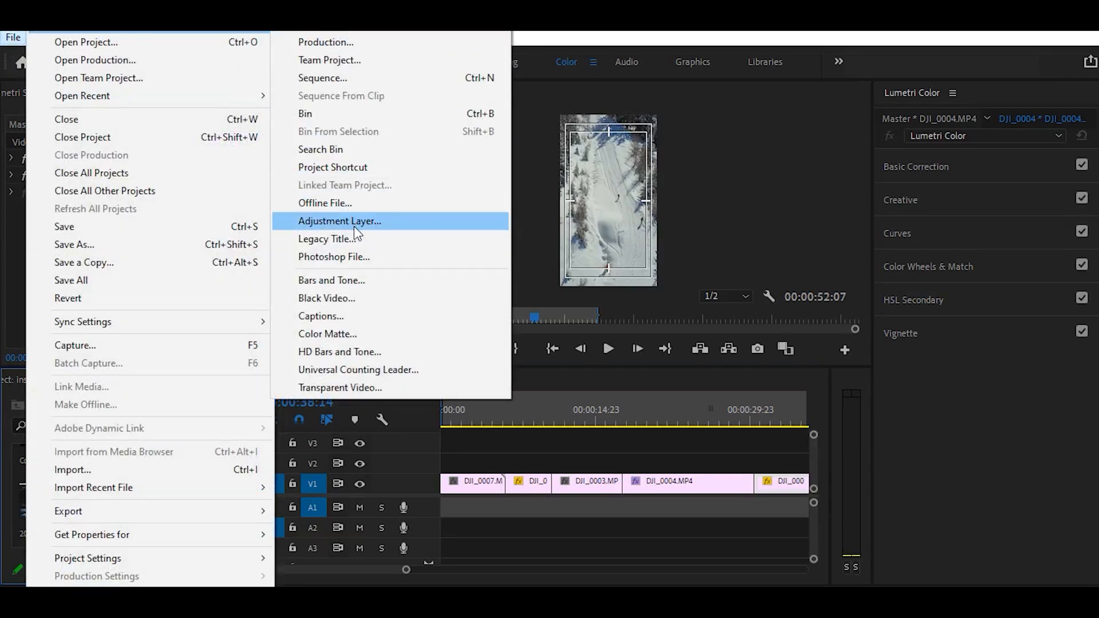
# Step: Create an adjustment layer and raise its Lumetri Creative Sharpen to 18
pyautogui.click(340, 221)
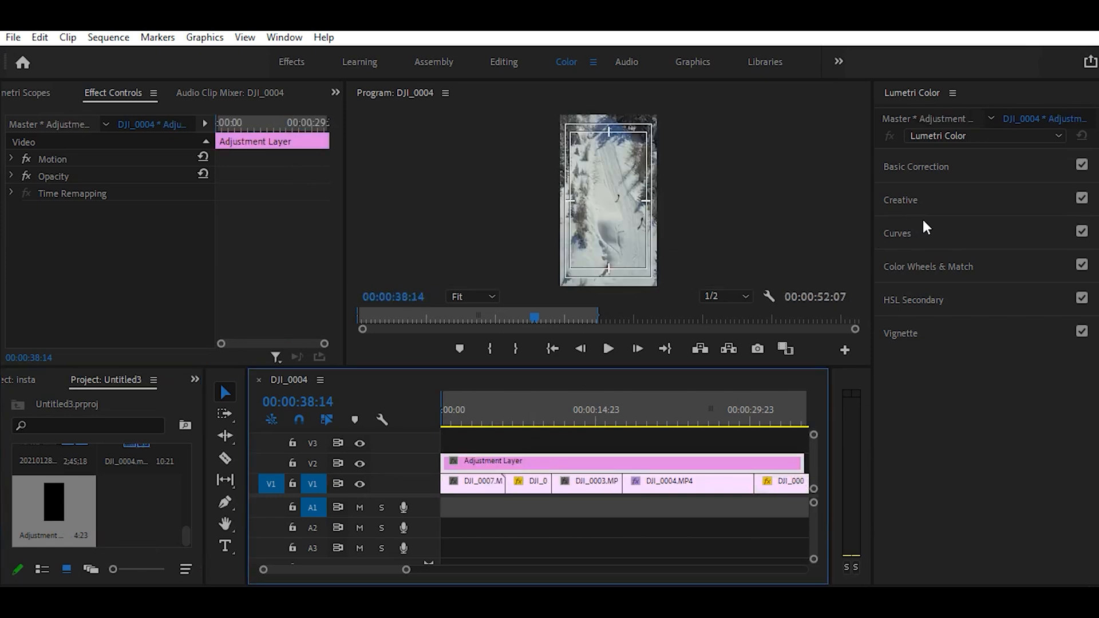
pyautogui.click(900, 199)
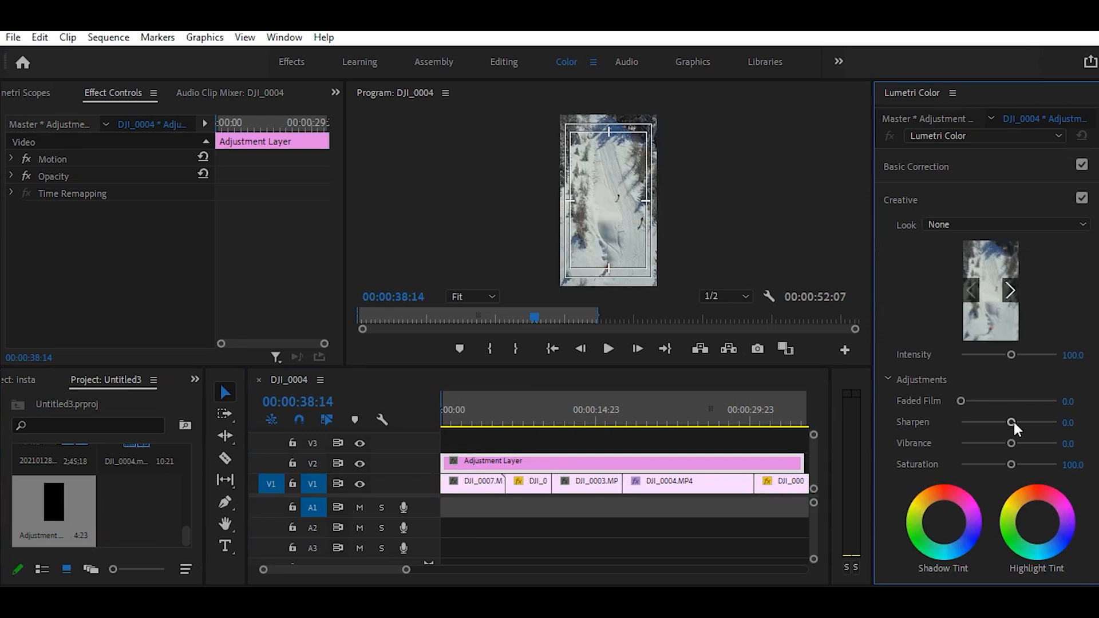
pyautogui.moveTo(1011, 422); pyautogui.dragTo(1017, 422)
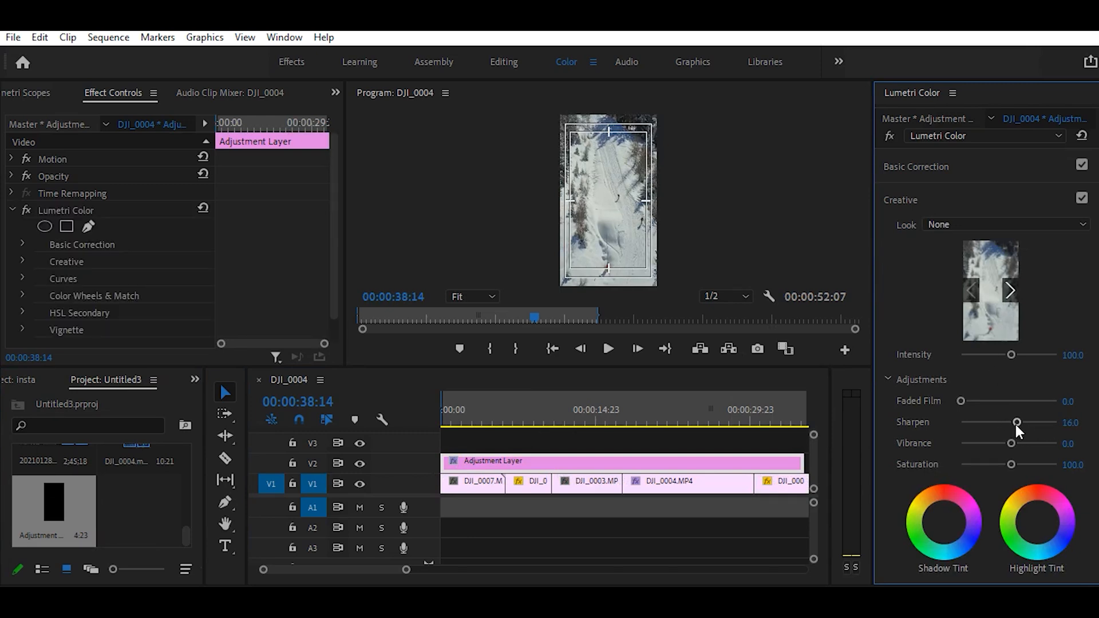